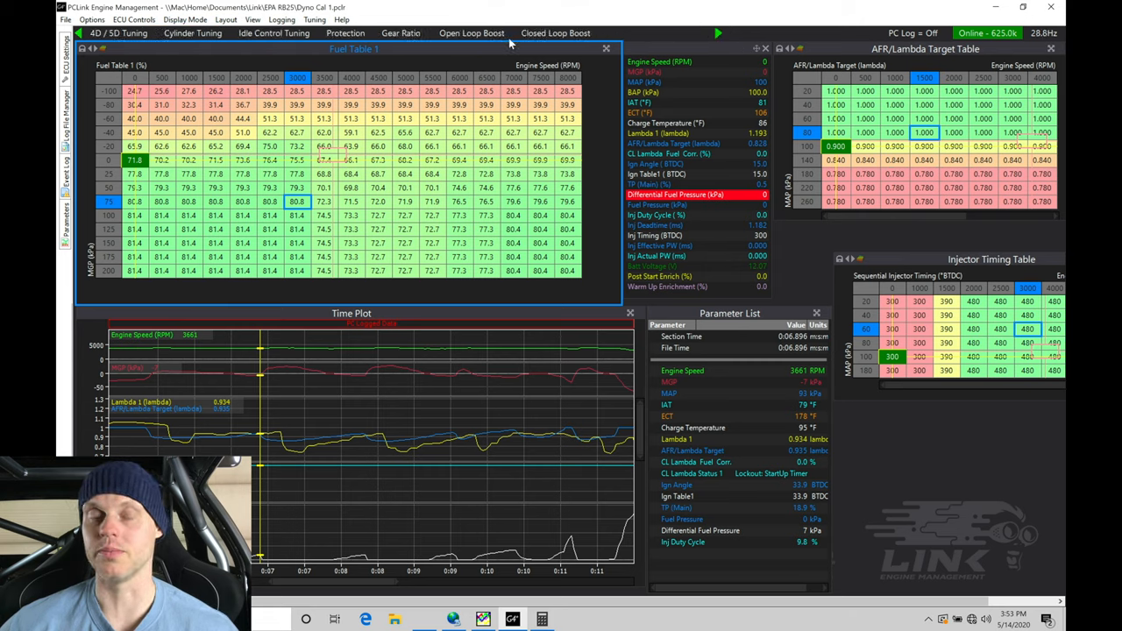
Switch to the Closed Loop Boost tab to view its boost settings.
click(555, 32)
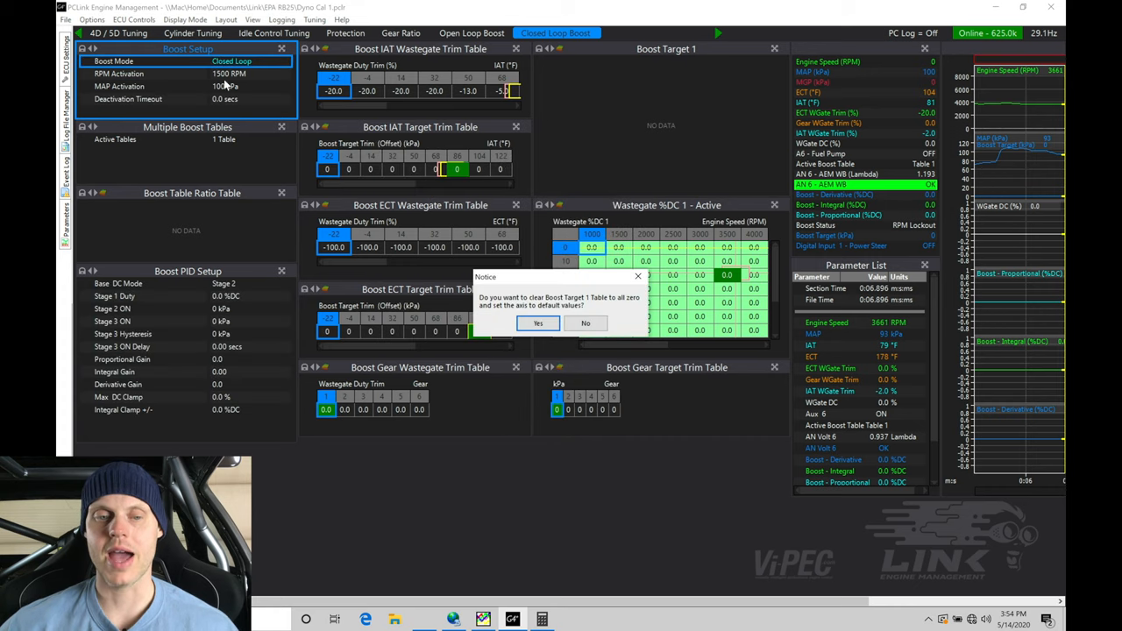
Confirm clearing Boost Target 1 so it becomes an active zeroed table.
click(537, 323)
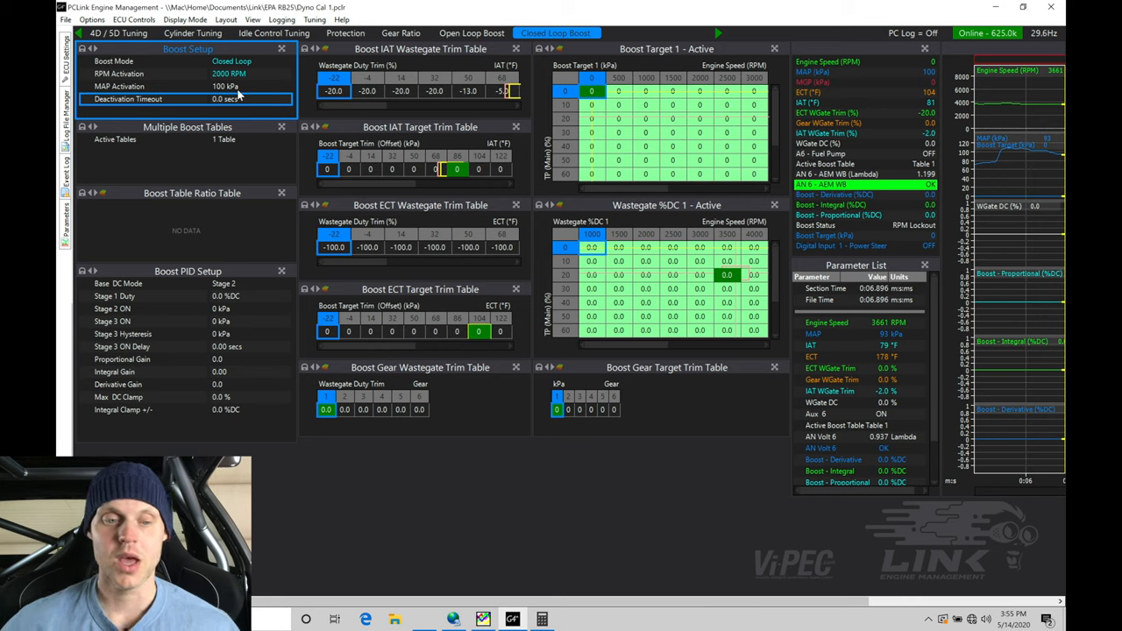
mouse_move(217, 147)
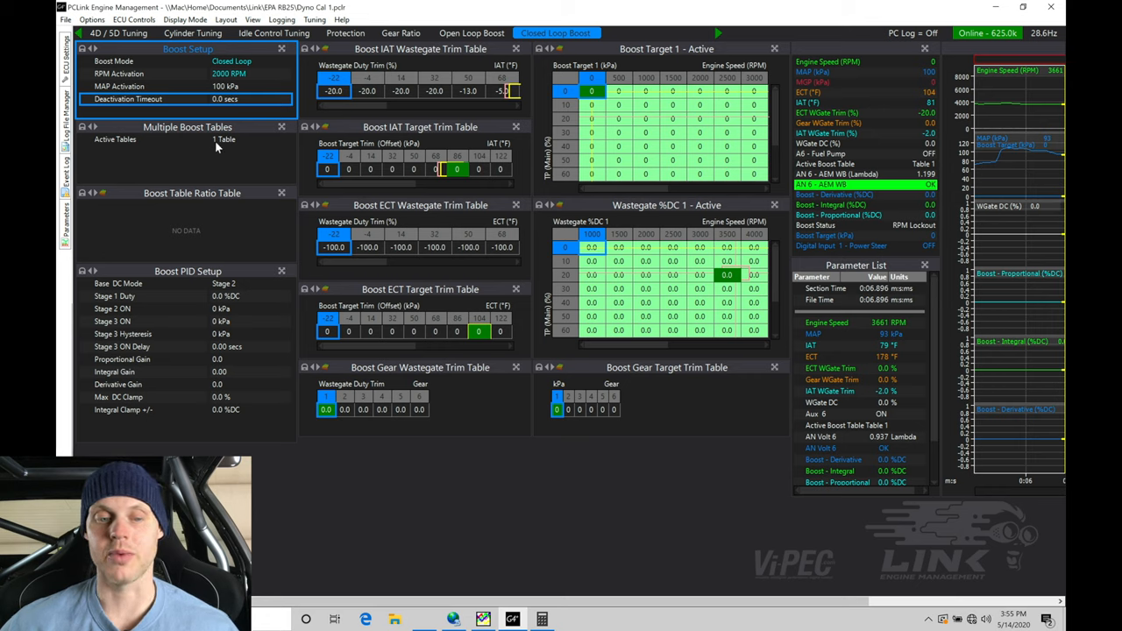
click(225, 140)
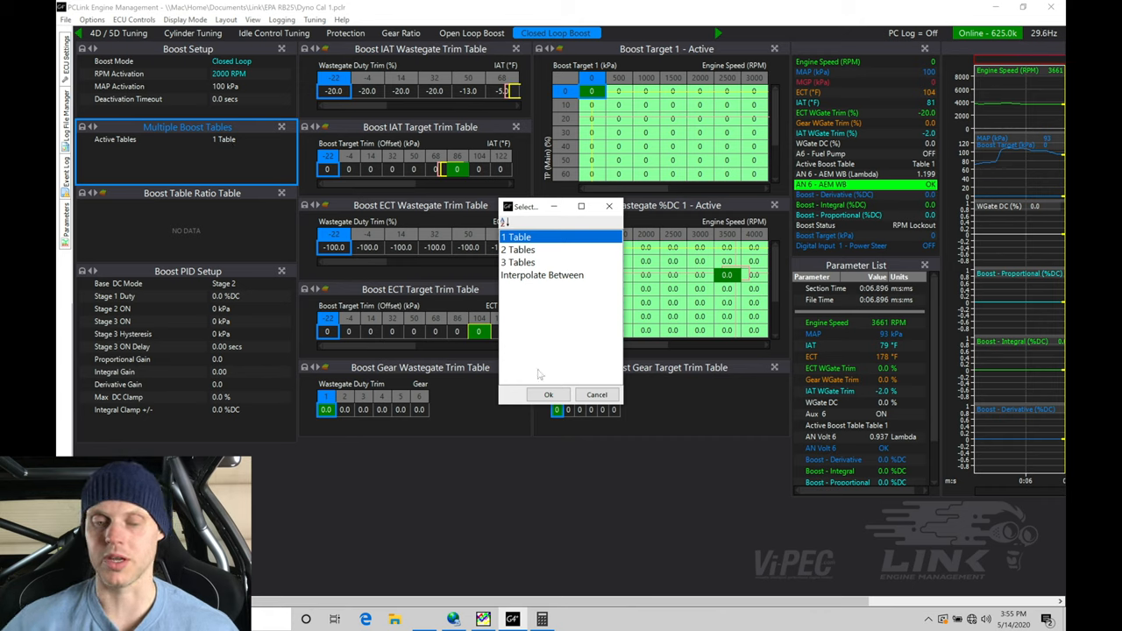
click(547, 394)
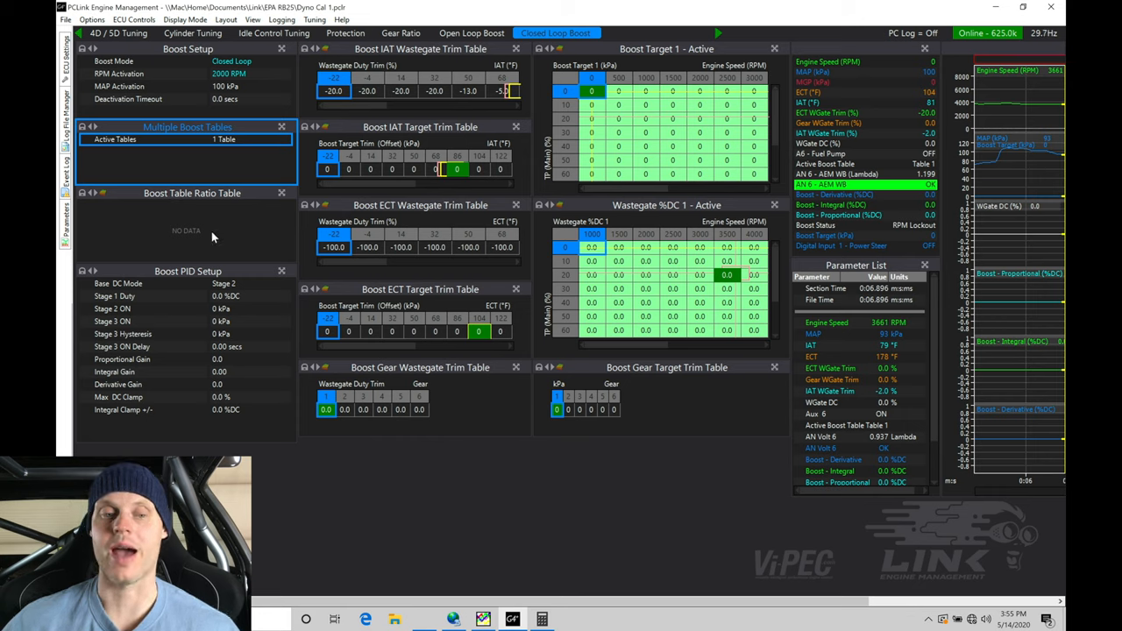
mouse_move(233, 149)
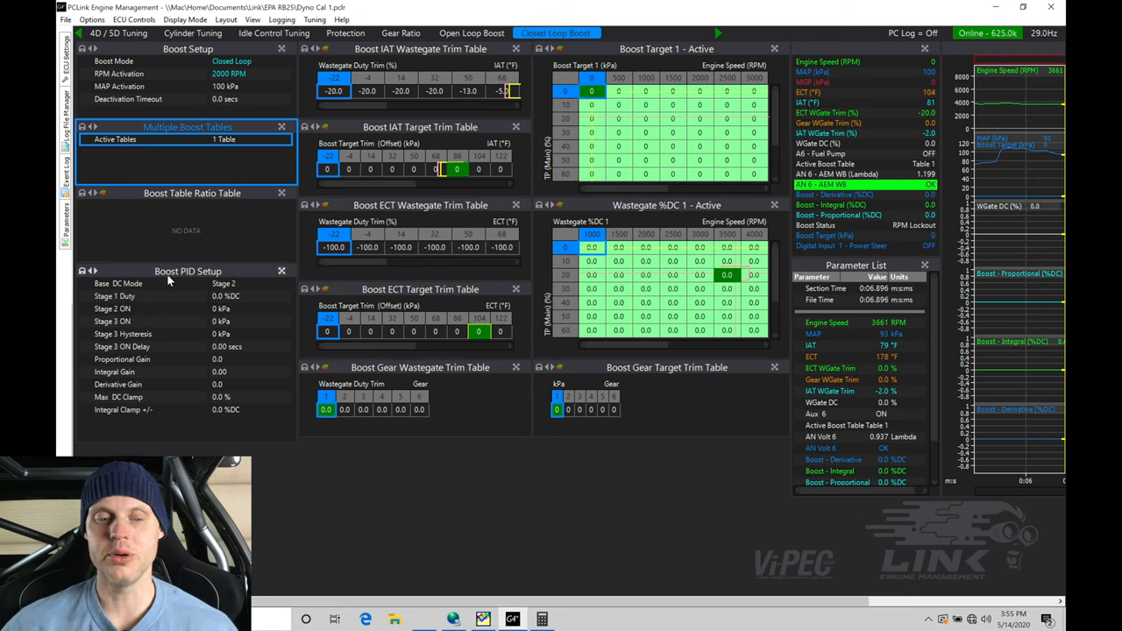
mouse_move(243, 280)
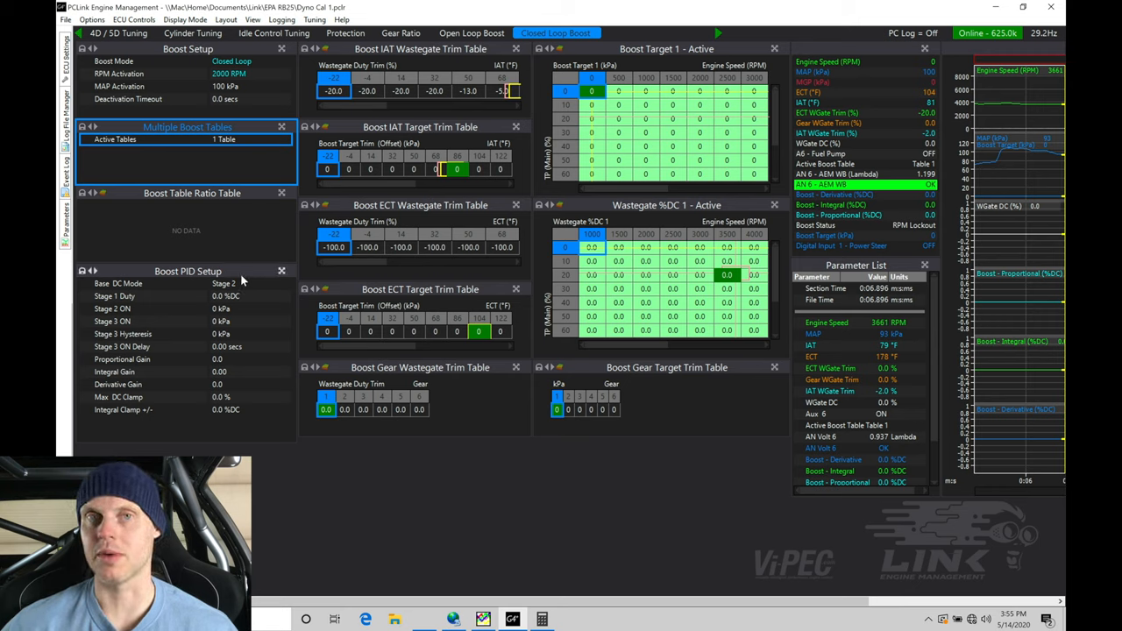
mouse_move(235, 380)
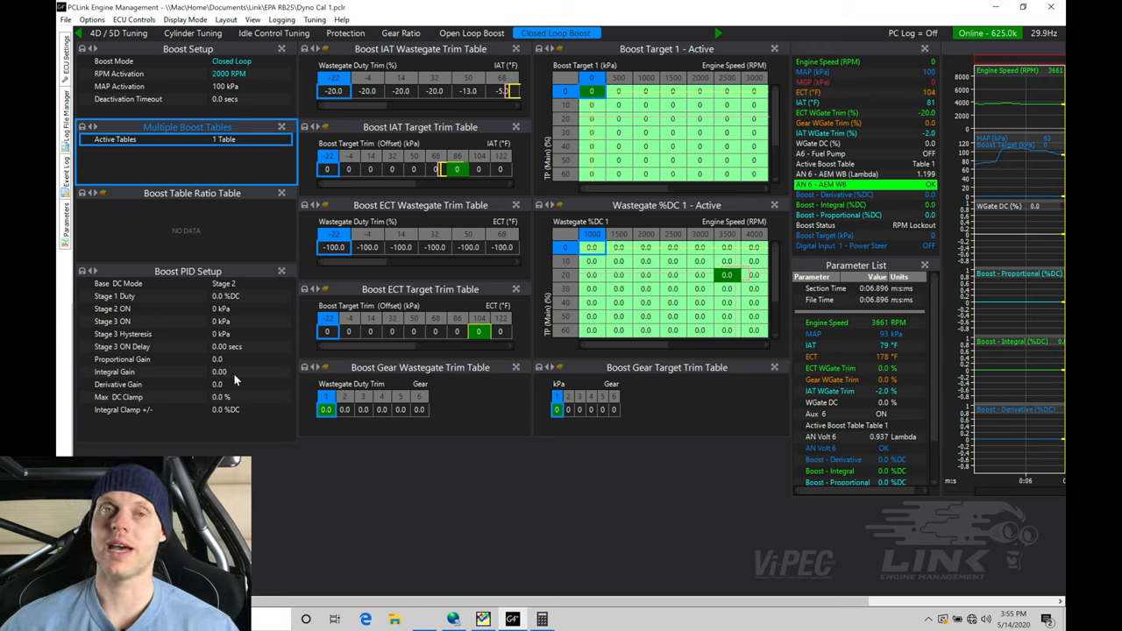
mouse_move(543, 305)
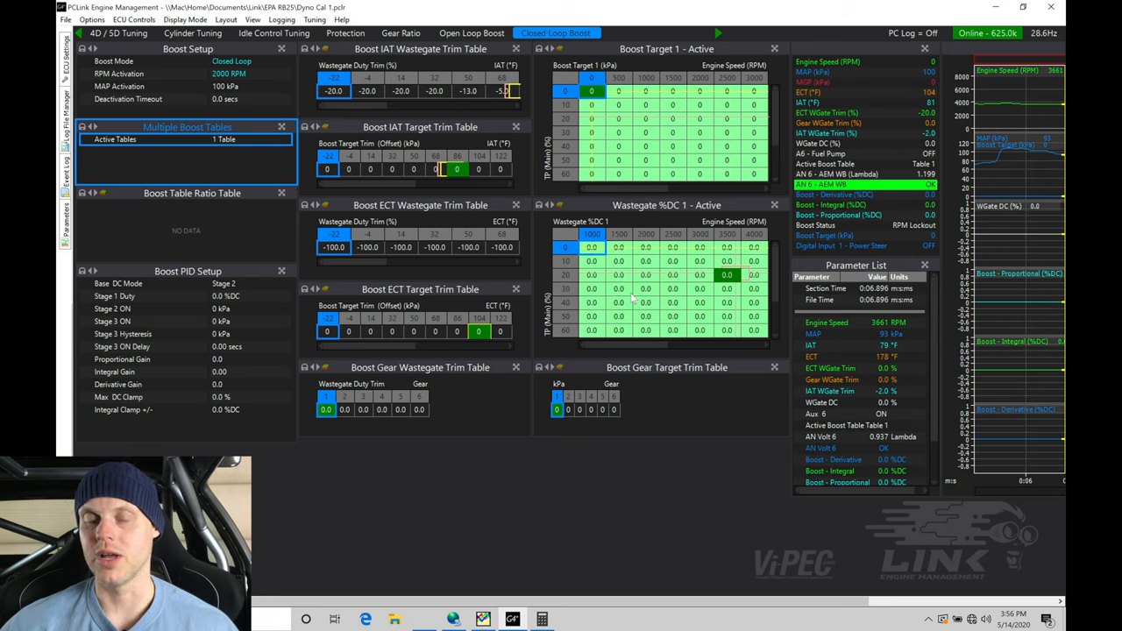
mouse_move(662, 295)
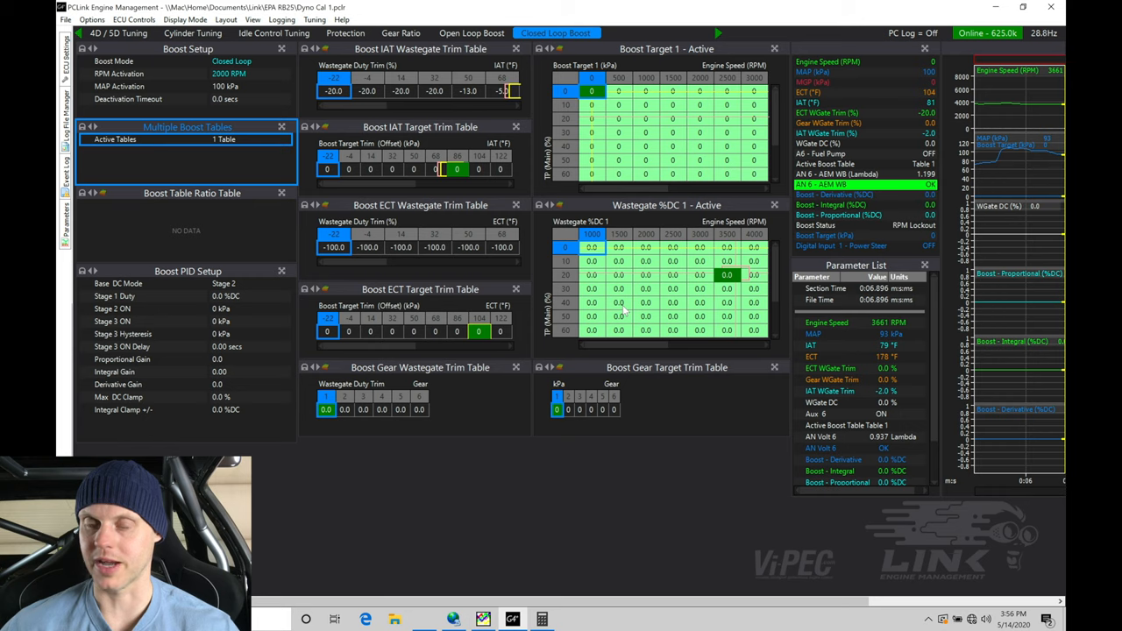
mouse_move(644, 260)
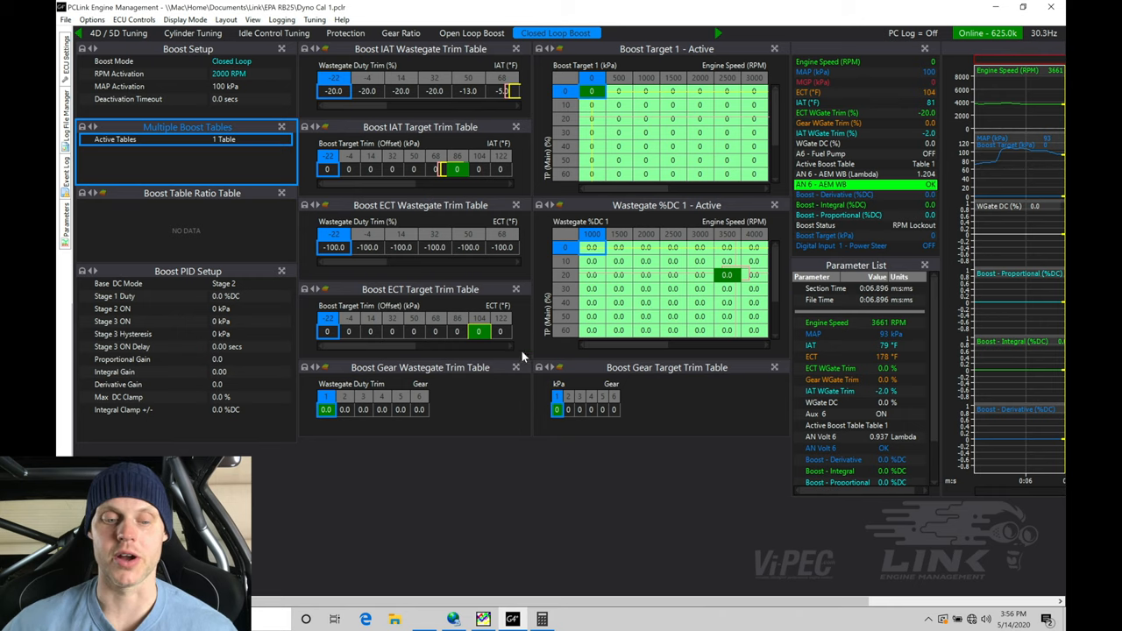
mouse_move(230, 389)
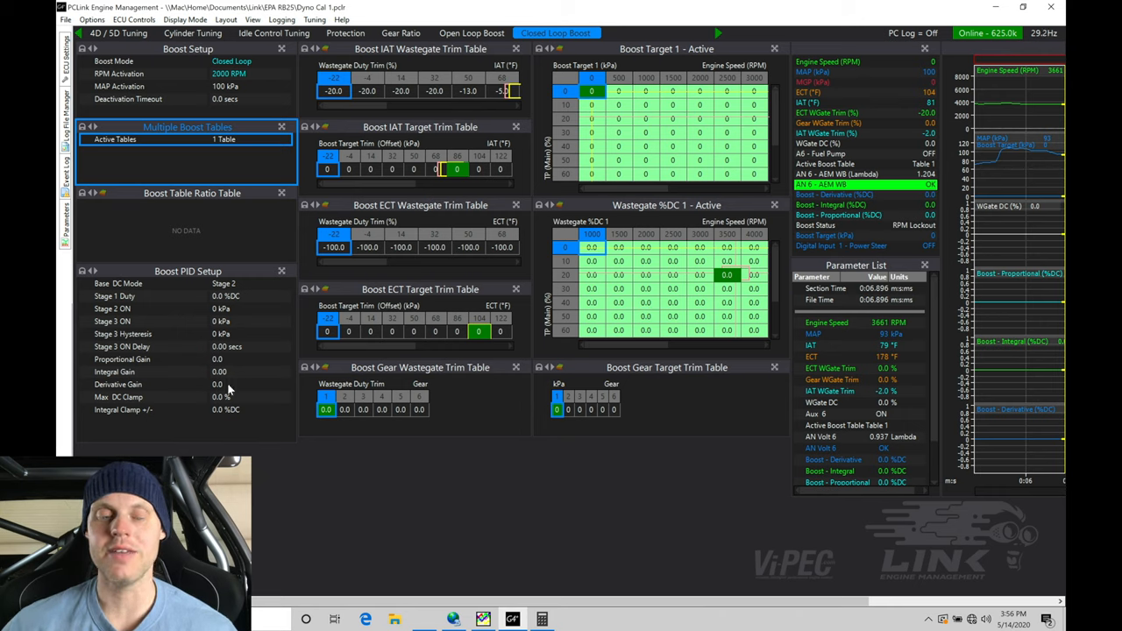